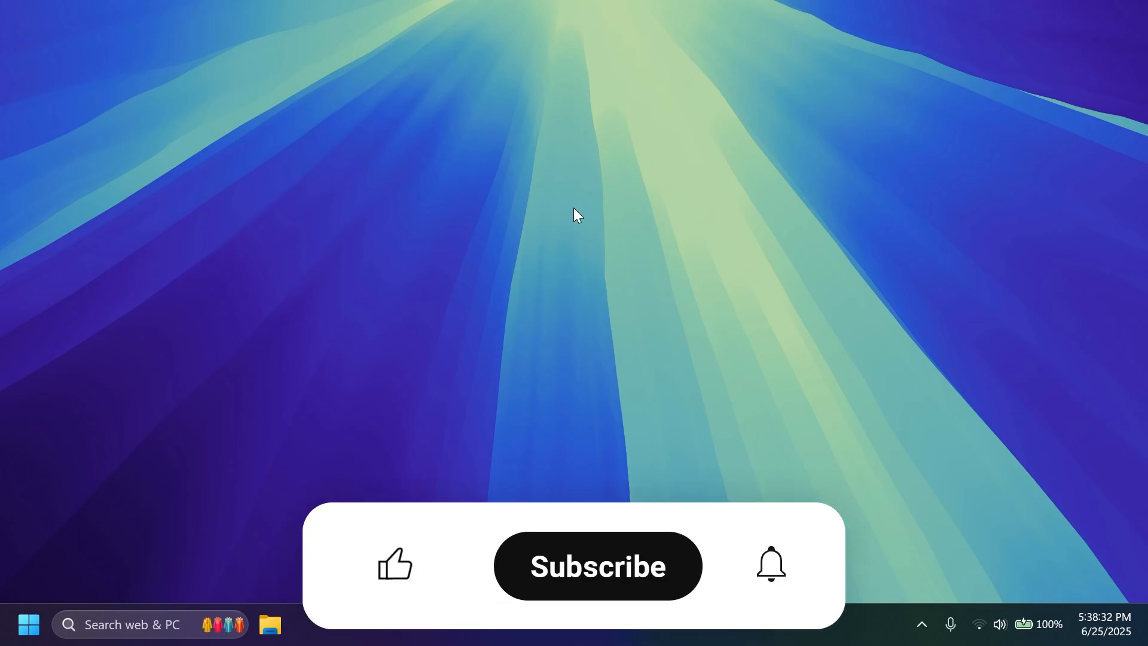
Bring up the ViVeTool v0.3.4 release Assets, including ViVeTool-v0.3.4-IntelAmd.zip
{"action": "left_click", "coordinate": [395, 566]}
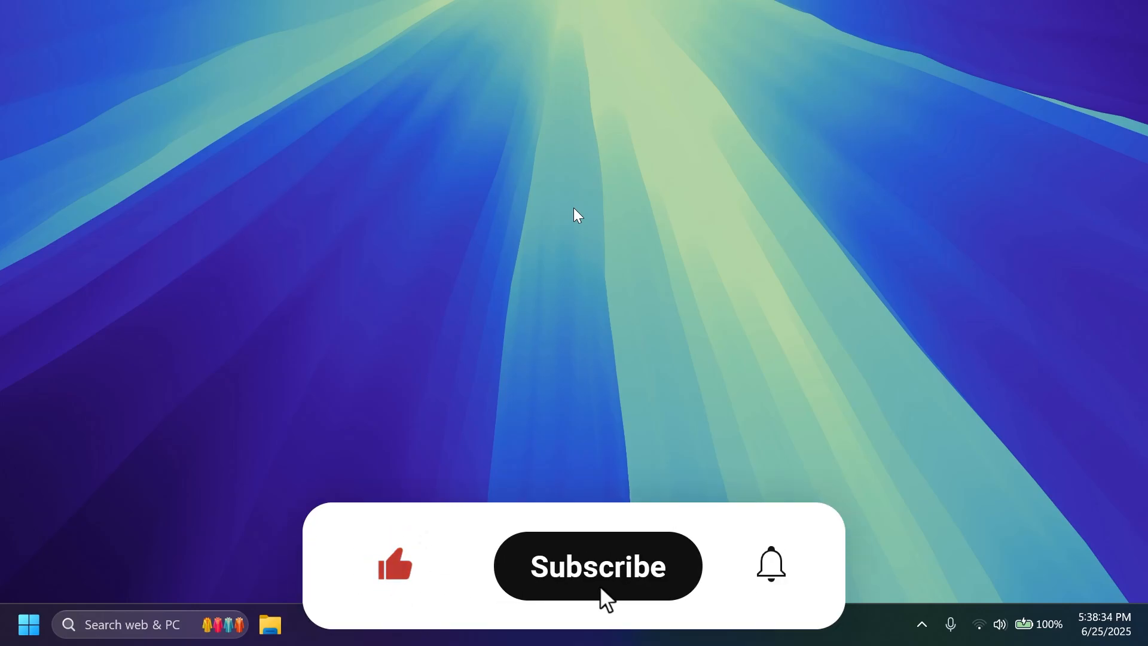
{"action": "left_click", "coordinate": [598, 566]}
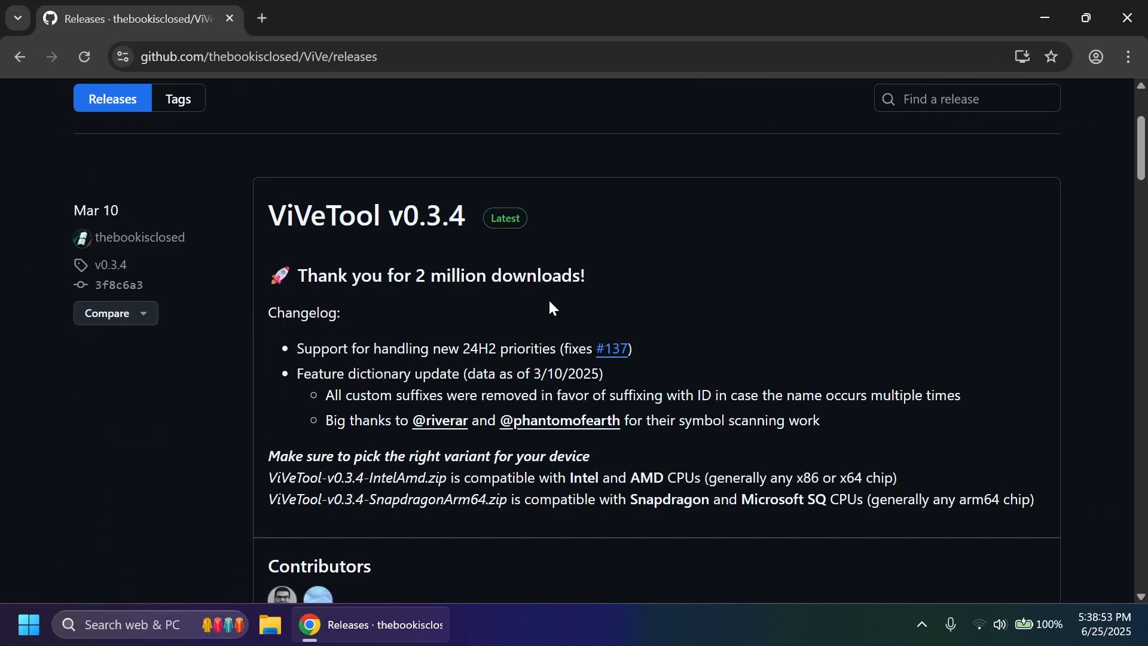
{"action": "mouse_move", "coordinate": [571, 266]}
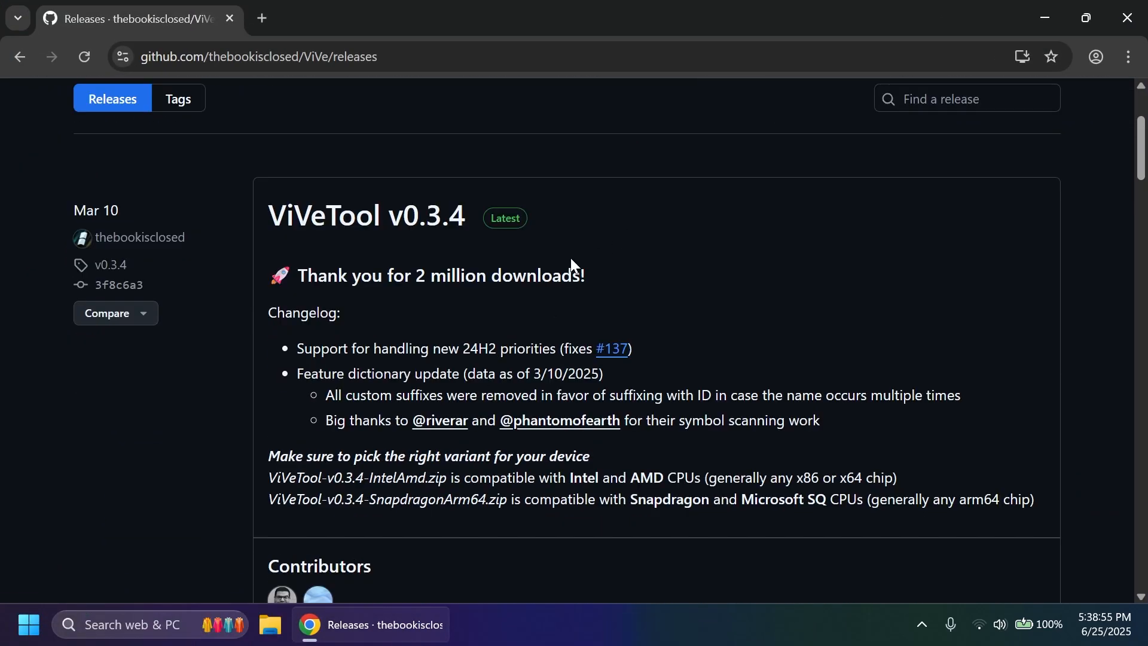
{"action": "scroll", "scroll_direction": "down", "scroll_amount": 3}
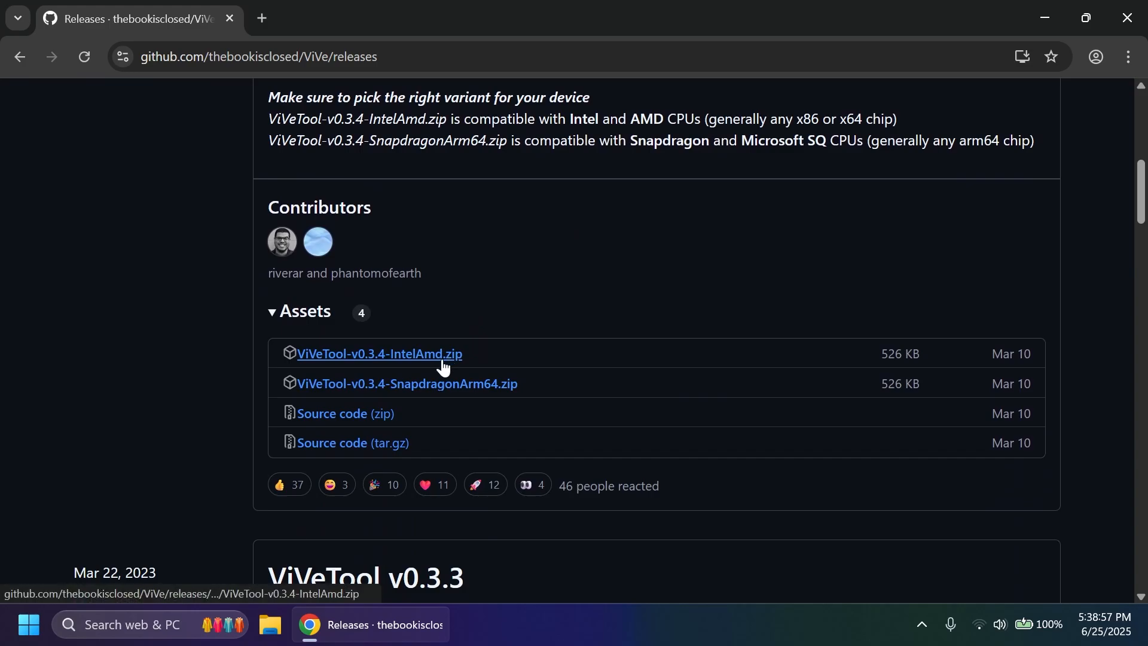
{"action": "mouse_move", "coordinate": [505, 318]}
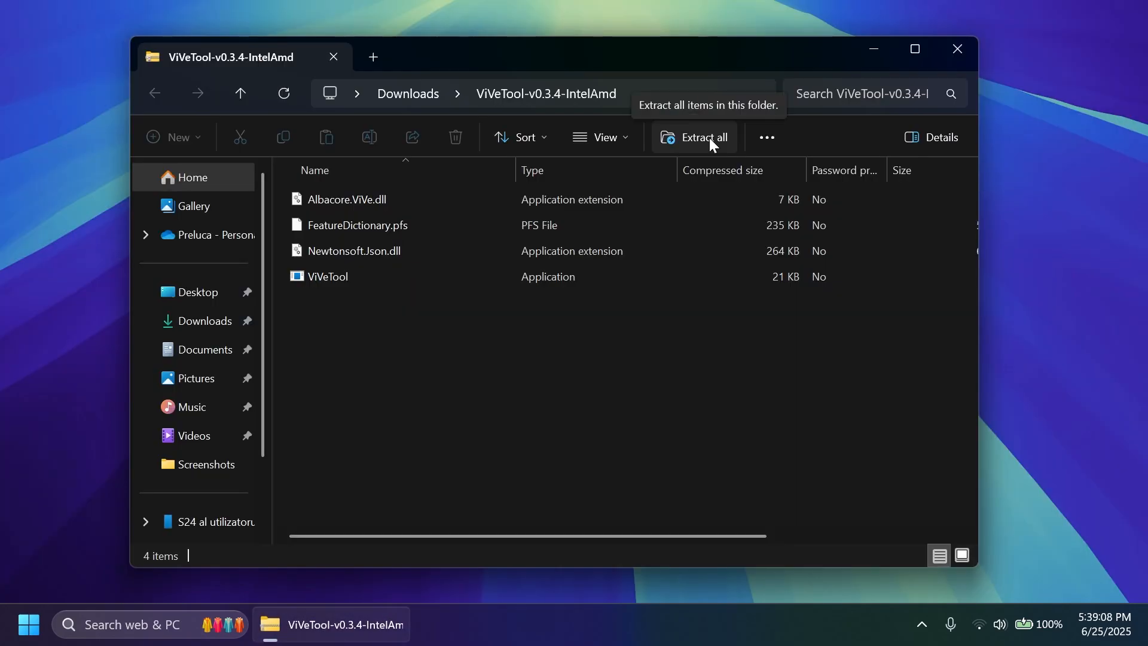
Extract all files from the IntelAmd ZIP into C:\hidden features
{"action": "left_click", "coordinate": [705, 137]}
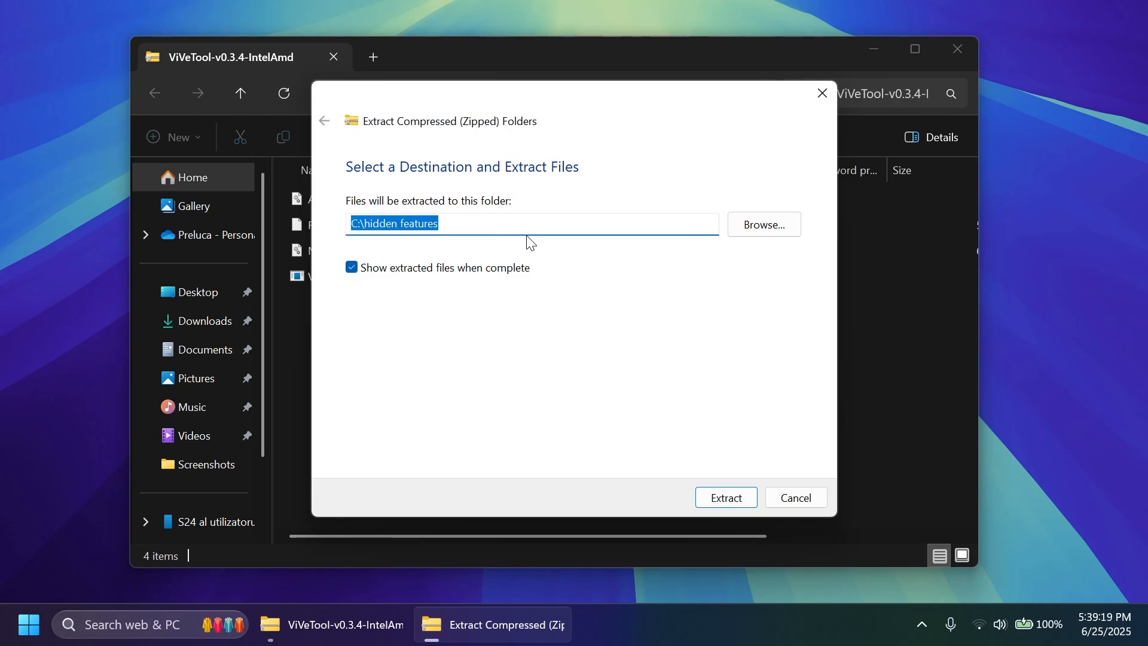
{"action": "mouse_move", "coordinate": [752, 463]}
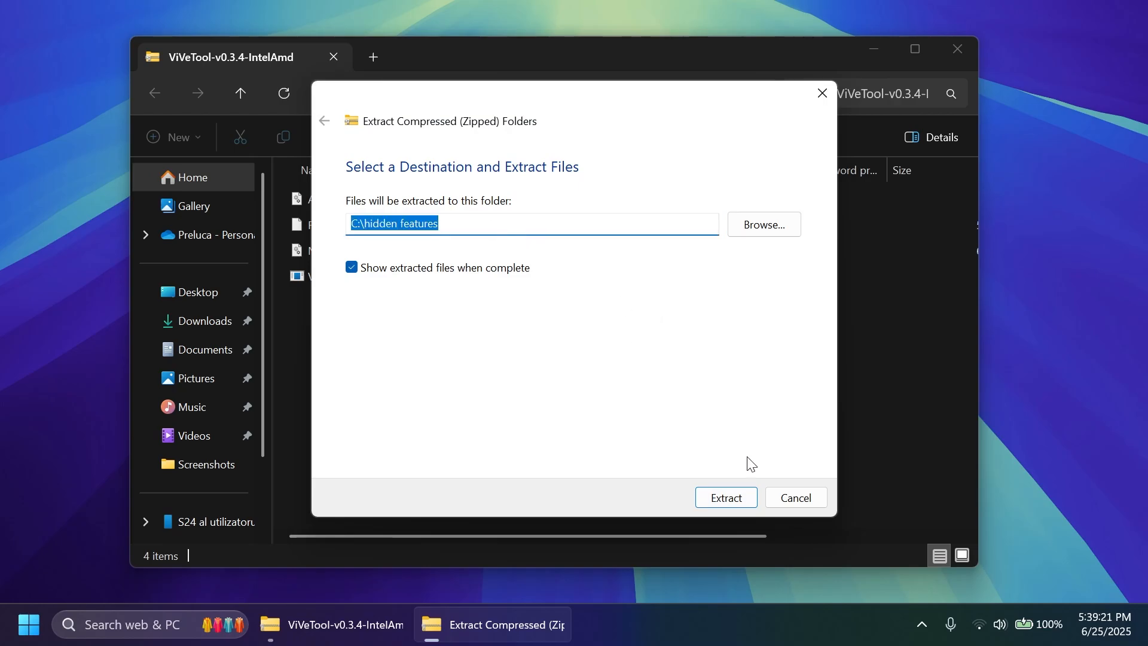
{"action": "left_click", "coordinate": [727, 498]}
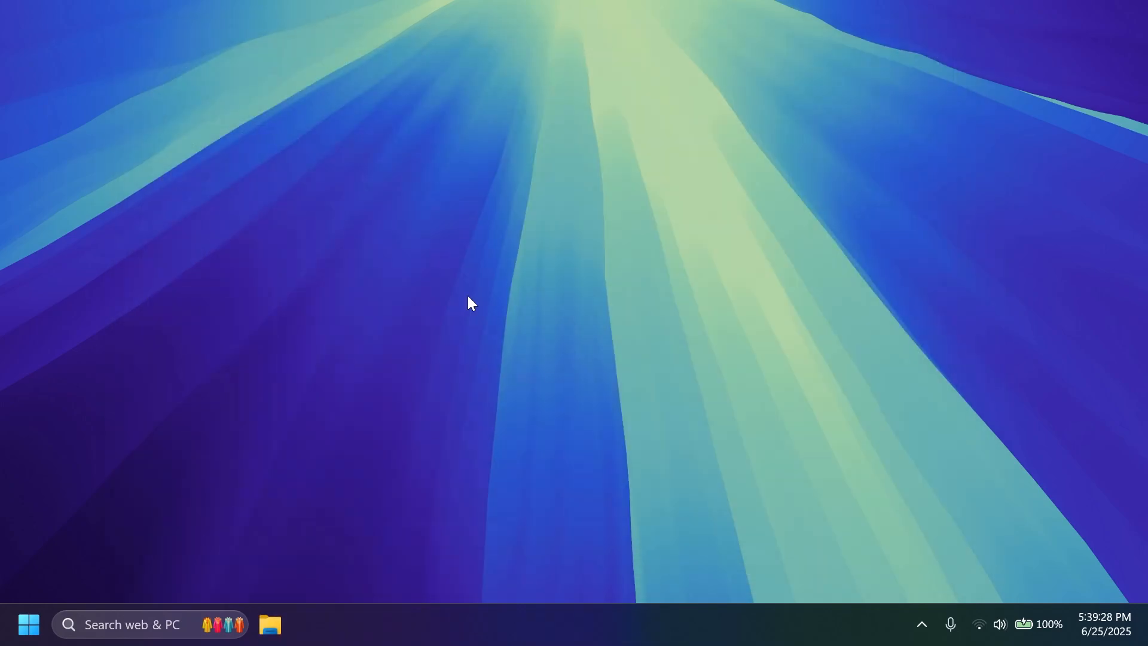
Search 'cm' in Start and run Command Prompt as administrator
{"action": "type", "text": "cmd"}
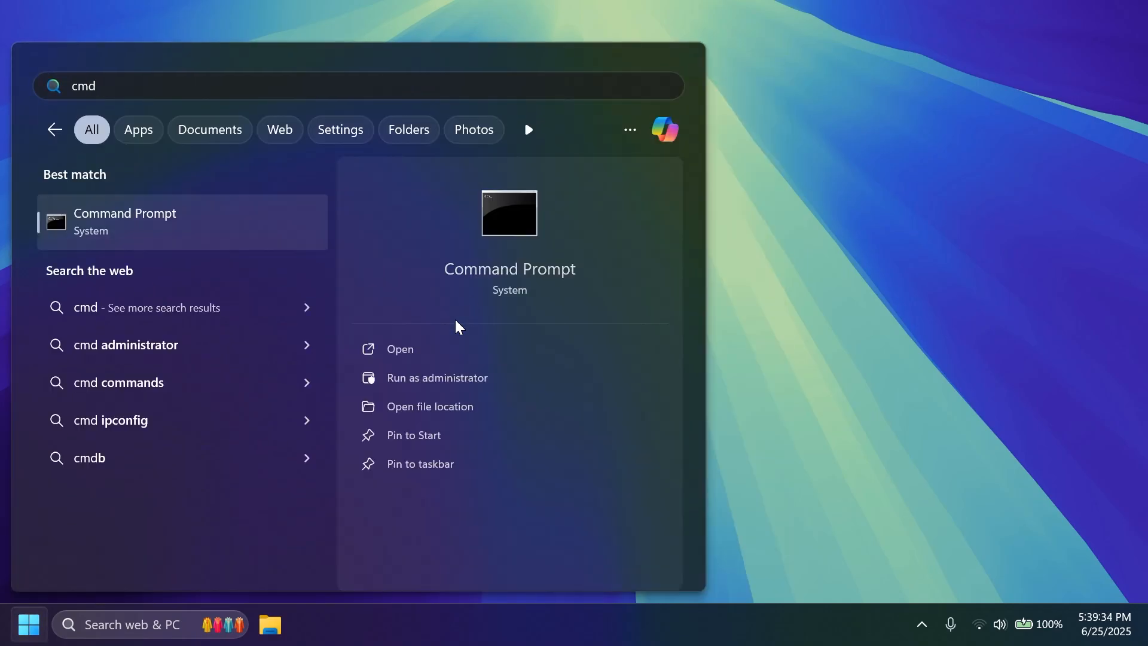
{"action": "left_click", "coordinate": [437, 378]}
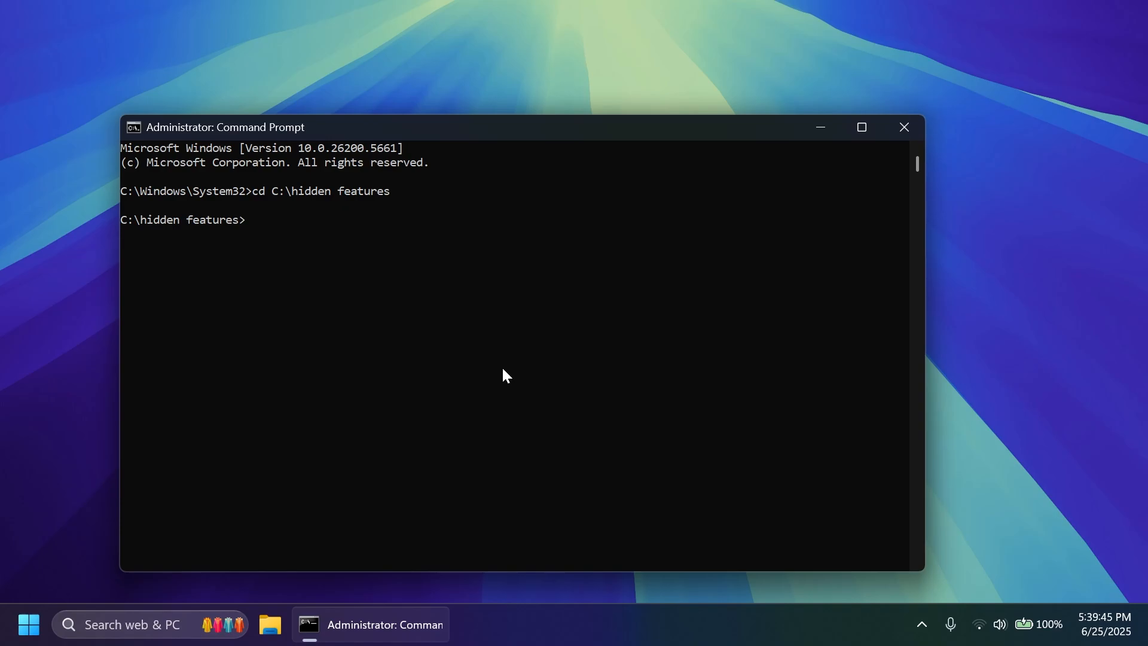
Run vivetool /enable /id:48103152 successfully in the hidden features folder
{"action": "type", "text": "vivetool /enable /id"}
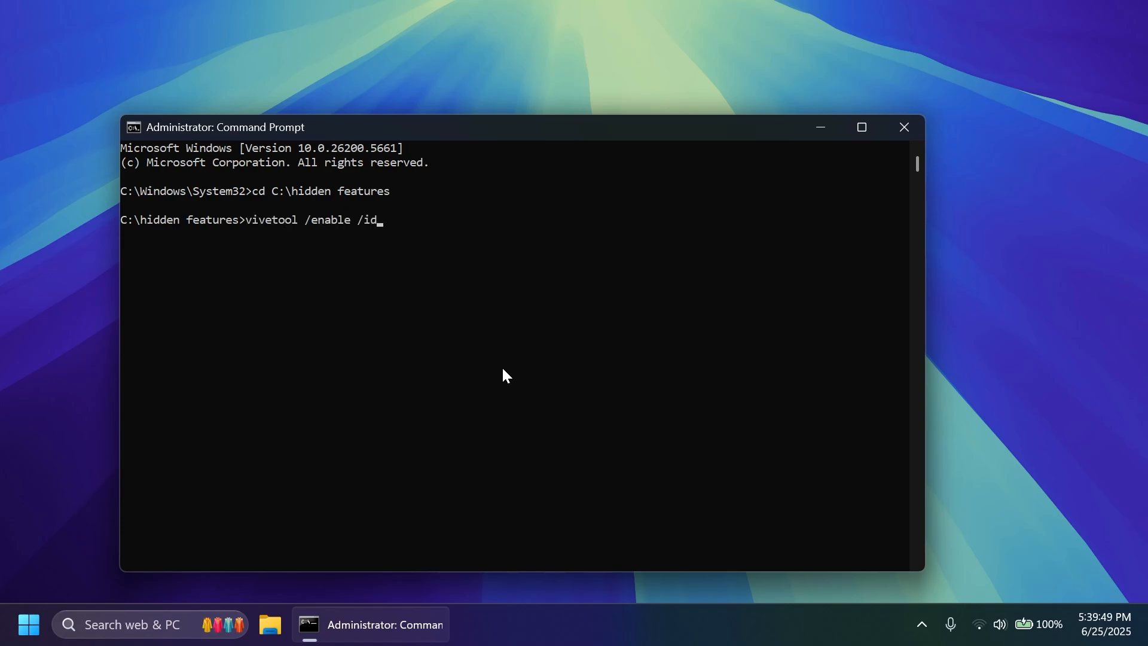
{"action": "type", "text": ":48103152"}
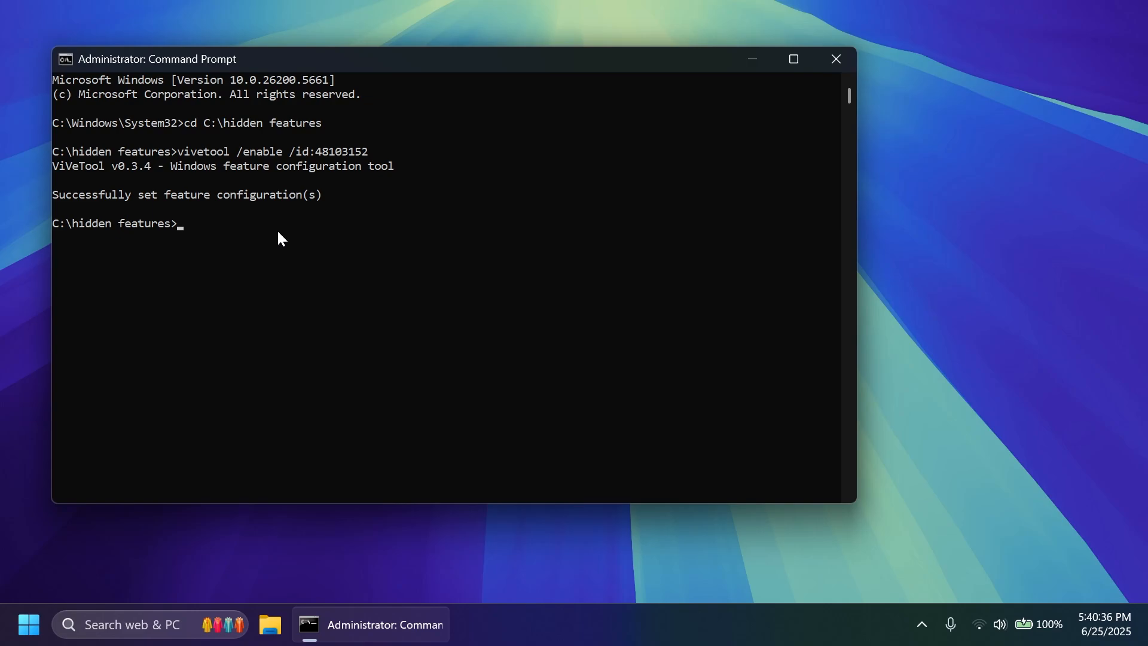
{"action": "mouse_move", "coordinate": [204, 150]}
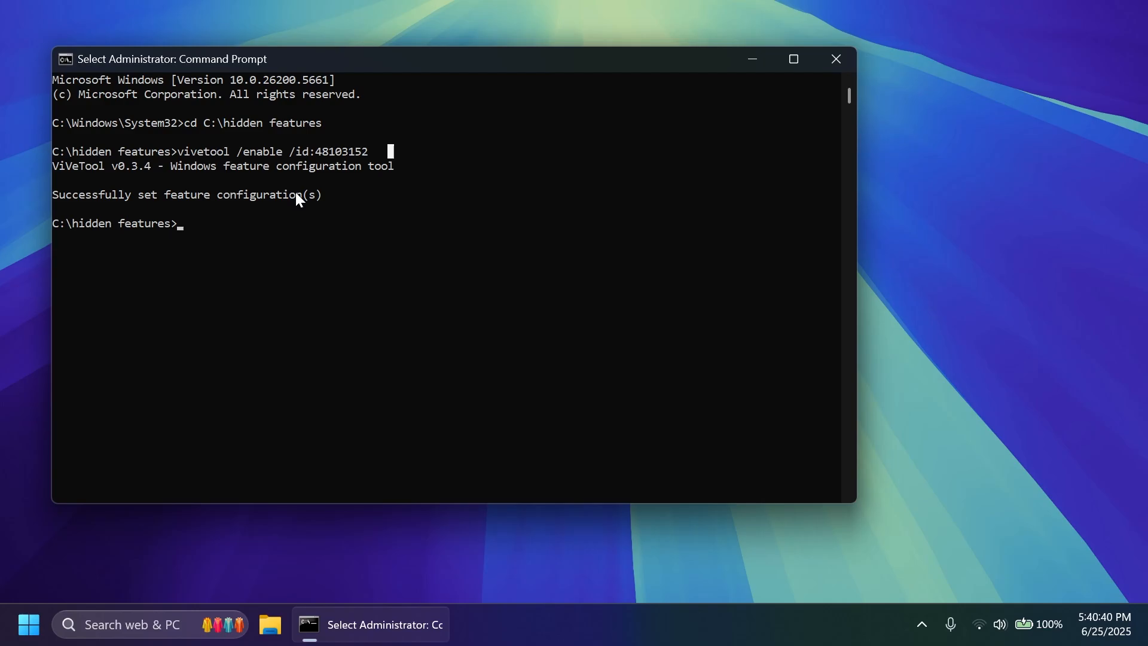
{"action": "left_click", "coordinate": [835, 59]}
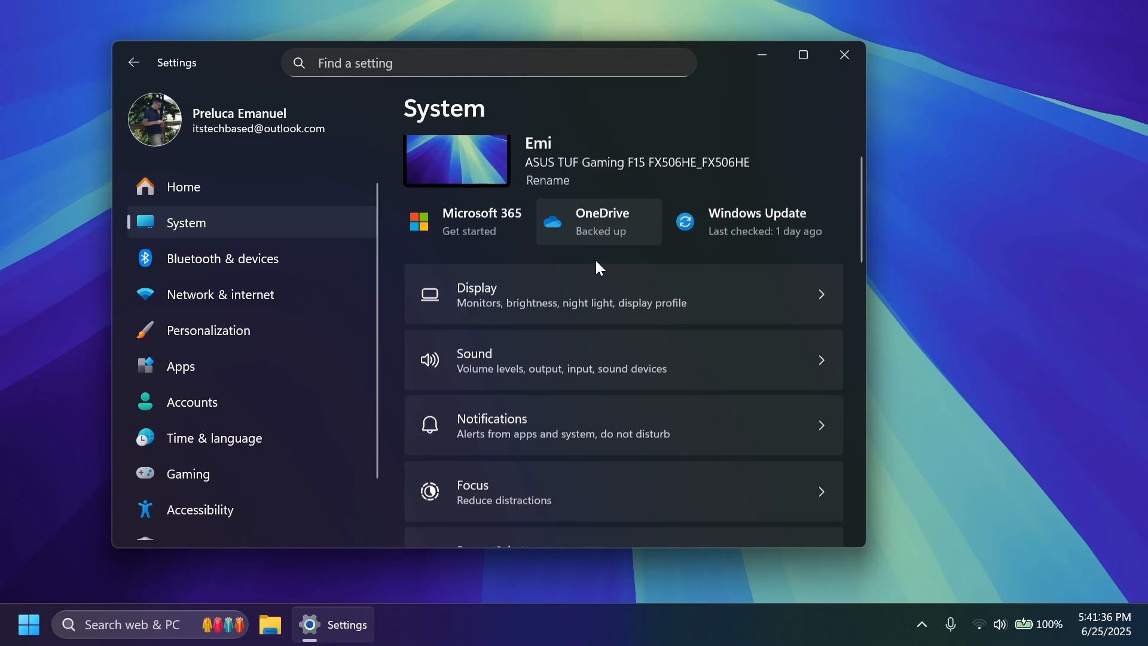
Scroll System > Notifications down to the on-screen indicator position, currently Bottom center
{"action": "left_click", "coordinate": [515, 426]}
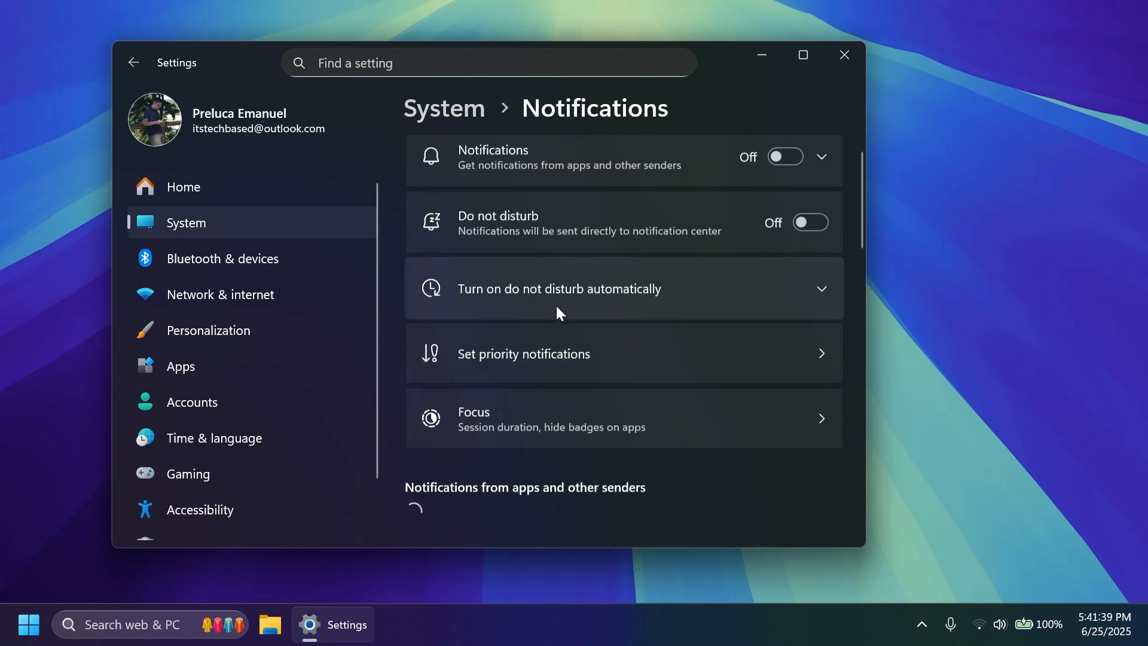
{"action": "scroll", "scroll_direction": "down", "scroll_amount": 3}
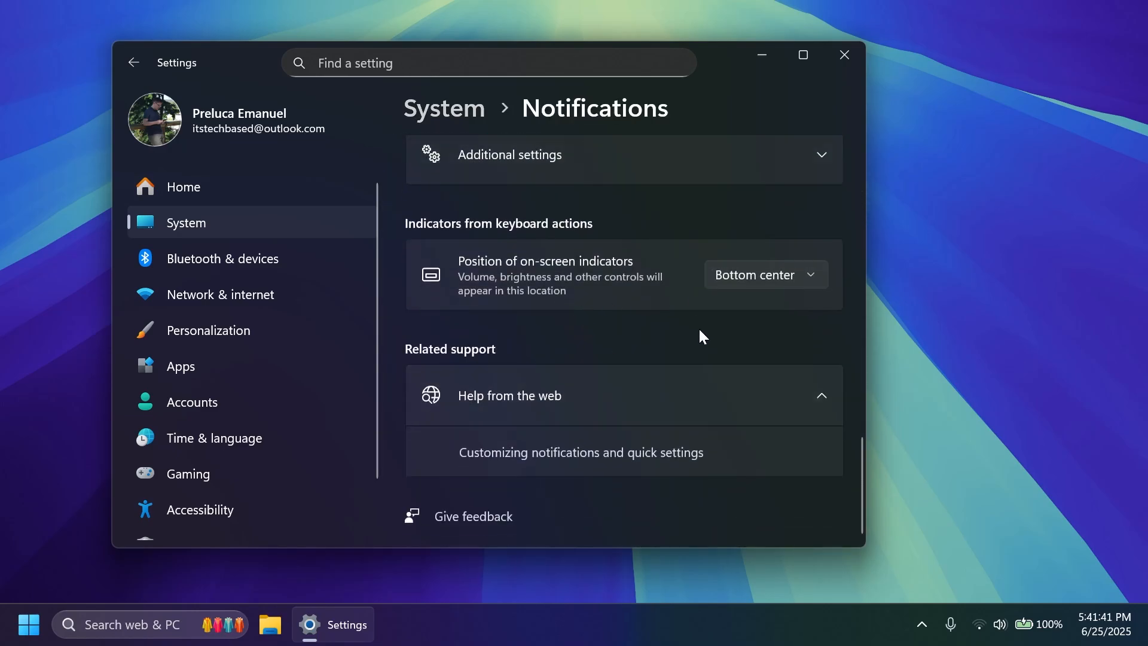
{"action": "mouse_move", "coordinate": [562, 317]}
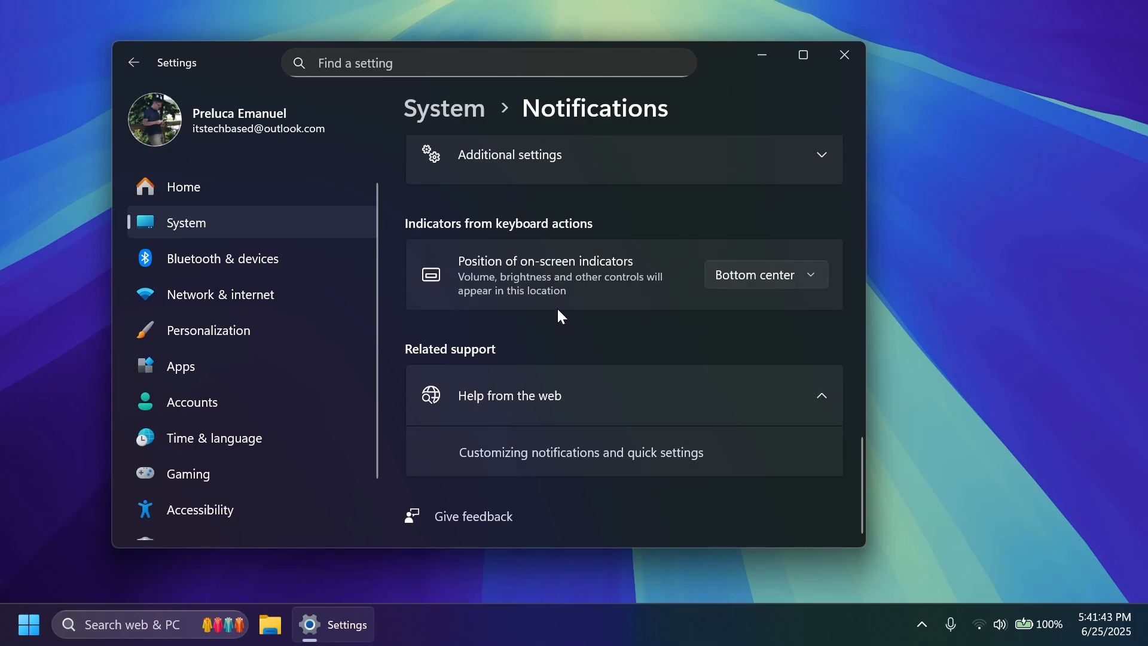
{"action": "mouse_move", "coordinate": [558, 238]}
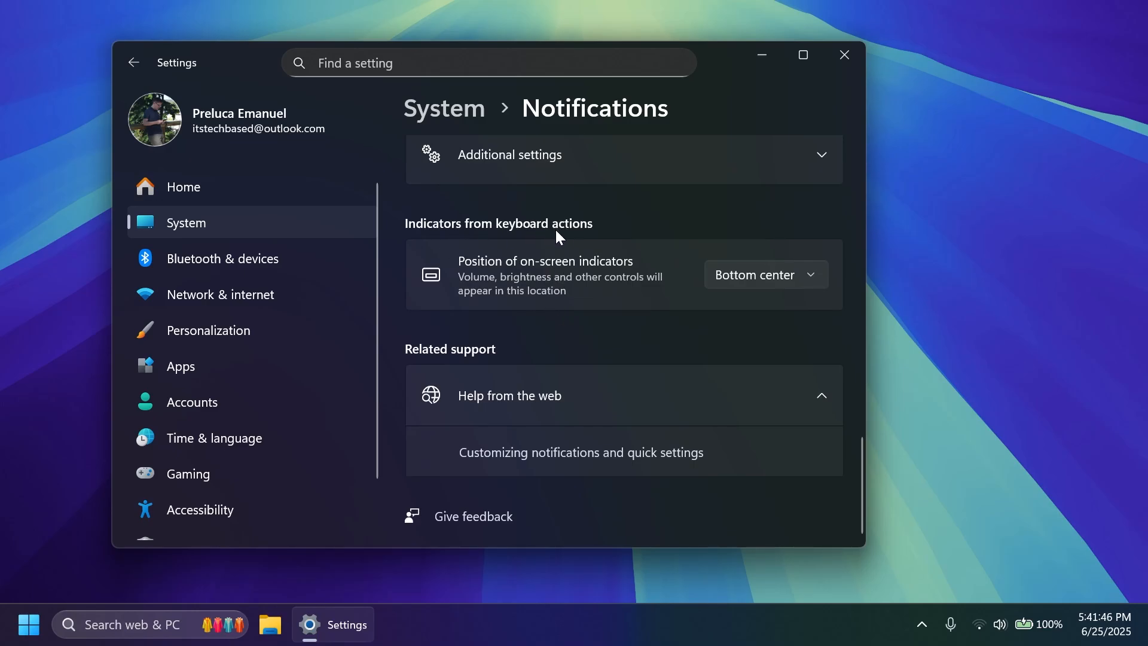
{"action": "mouse_move", "coordinate": [615, 291]}
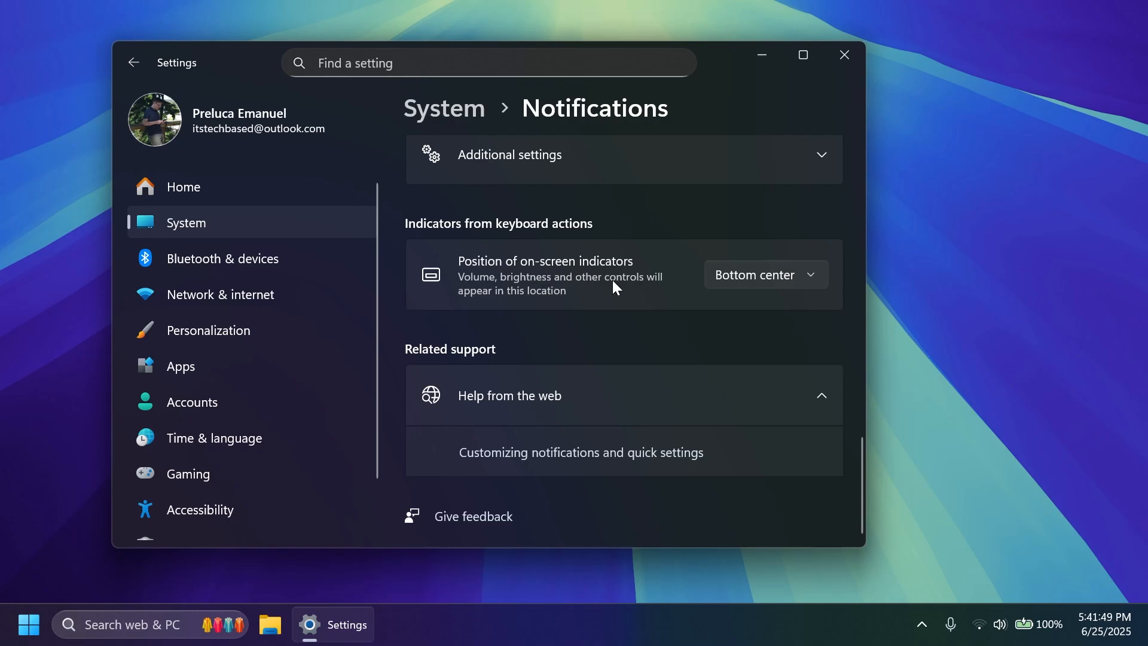
{"action": "mouse_move", "coordinate": [656, 333]}
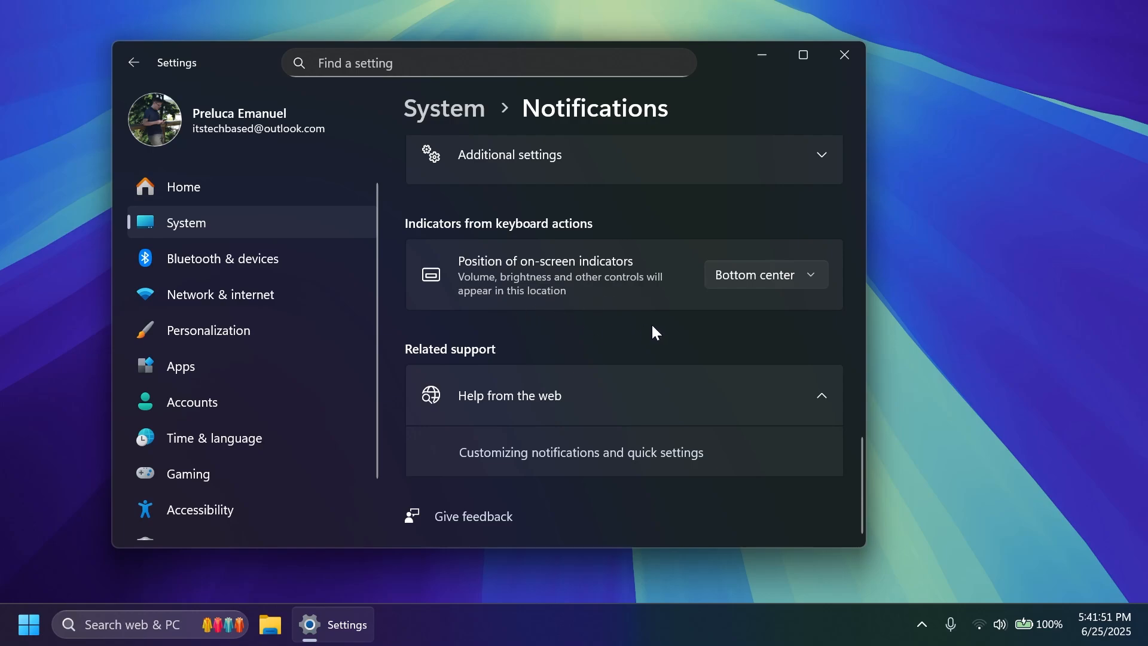
Change Position of on-screen indicators from Bottom center to Top center, then close Settings
{"action": "left_click", "coordinate": [766, 275]}
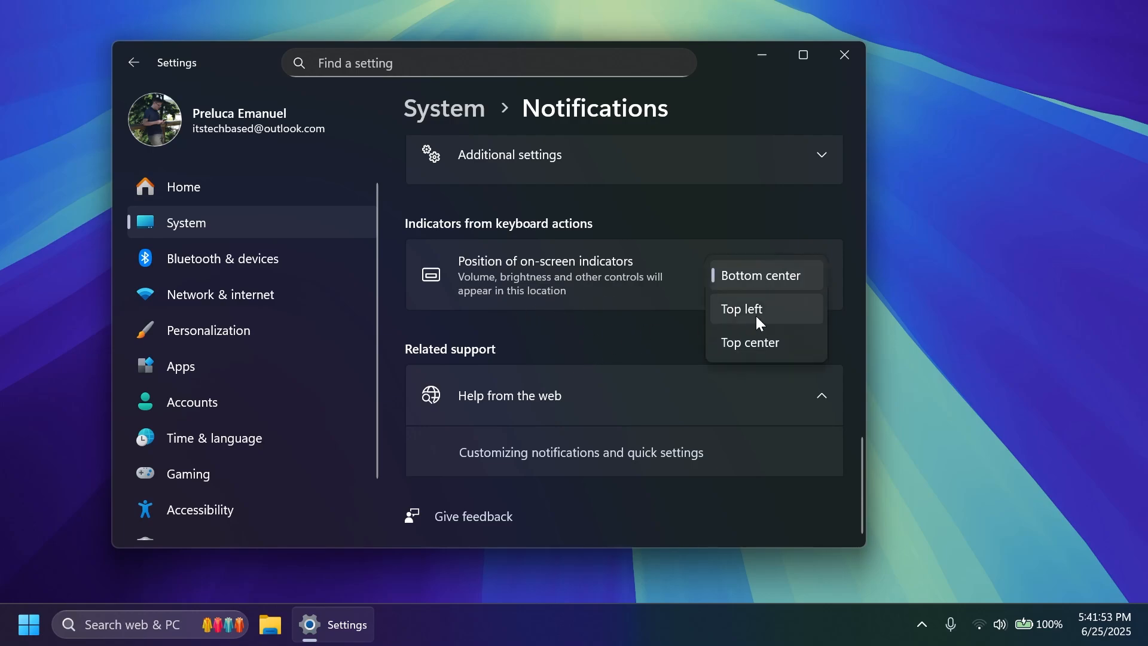
{"action": "left_click", "coordinate": [750, 342]}
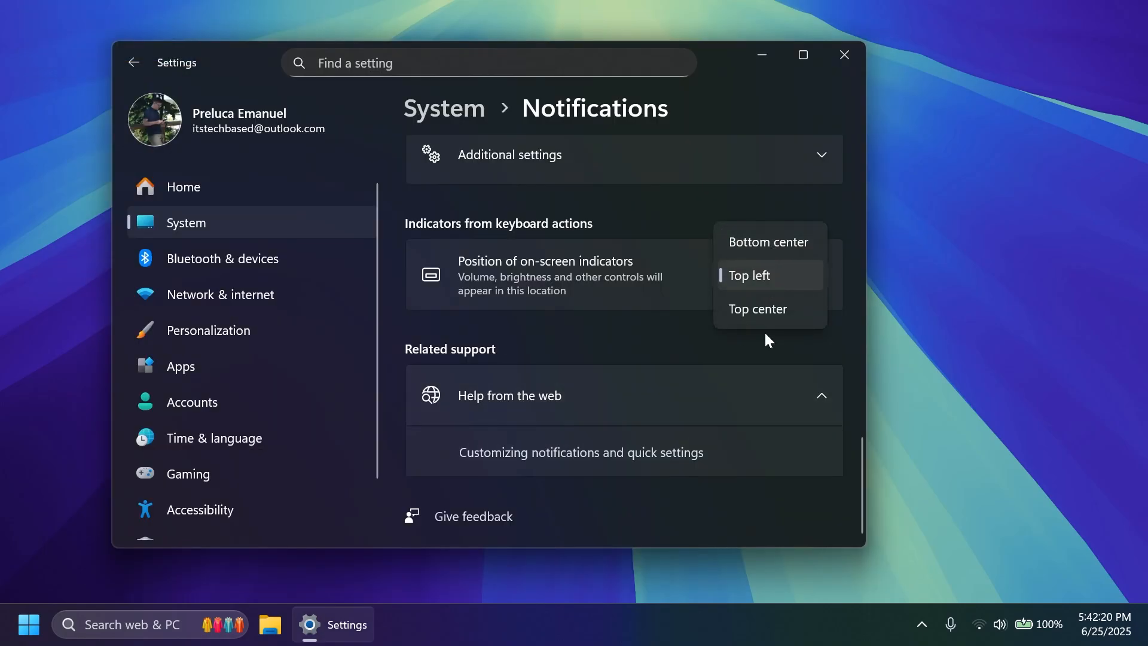
{"action": "left_click", "coordinate": [757, 308]}
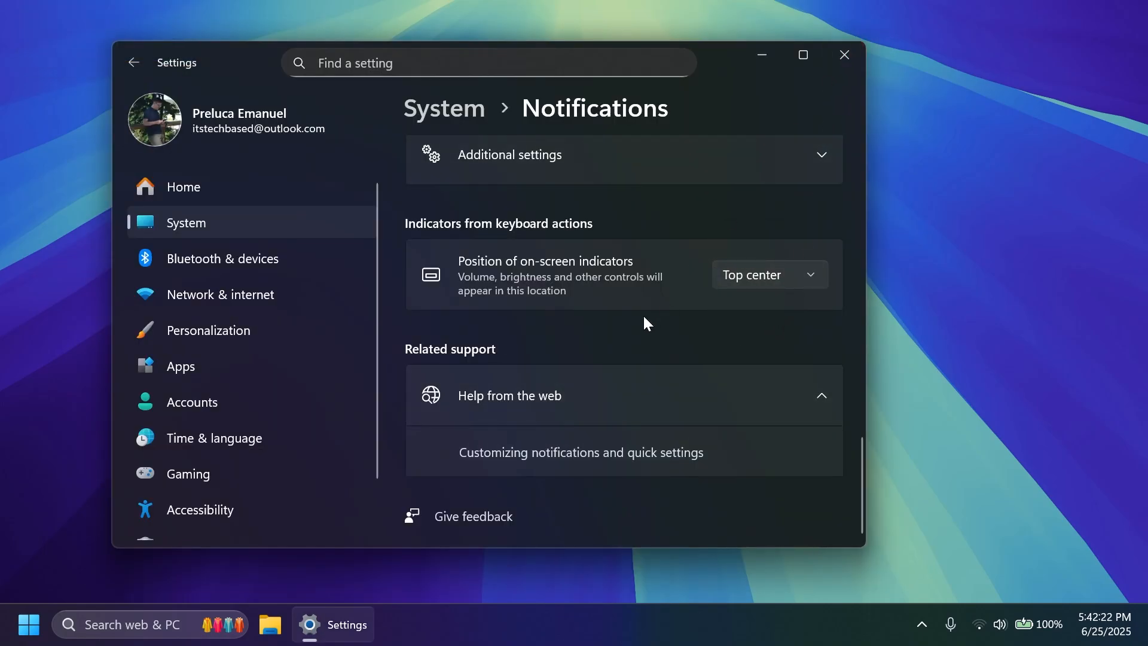
{"action": "mouse_move", "coordinate": [852, 78]}
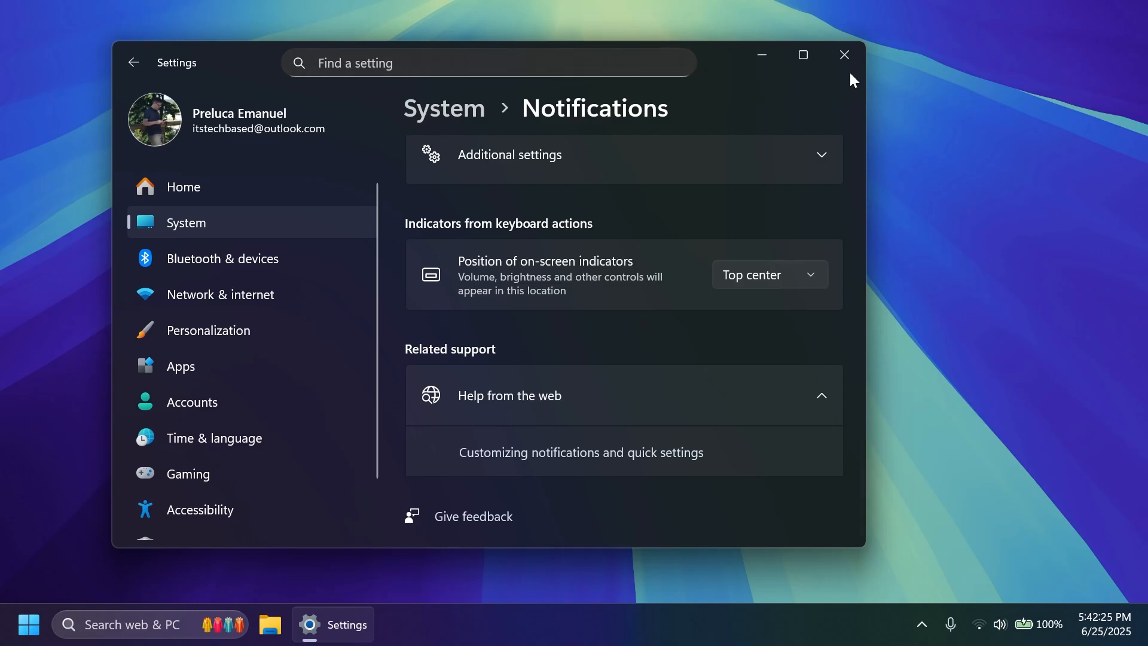
{"action": "left_click", "coordinate": [844, 54]}
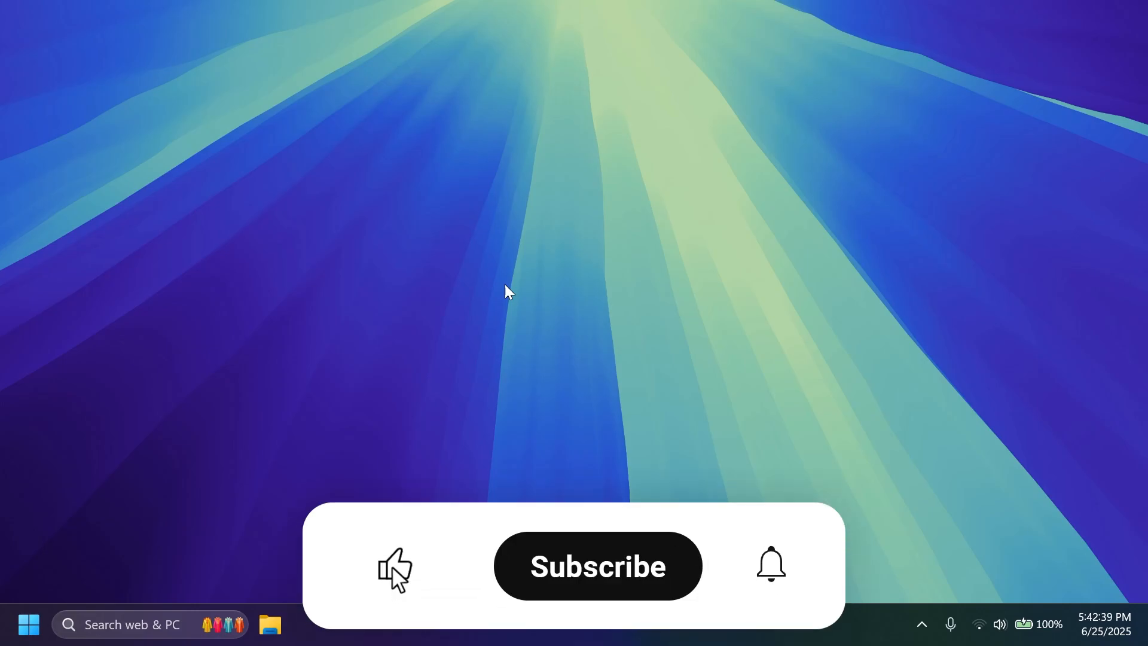
{"action": "left_click", "coordinate": [599, 567]}
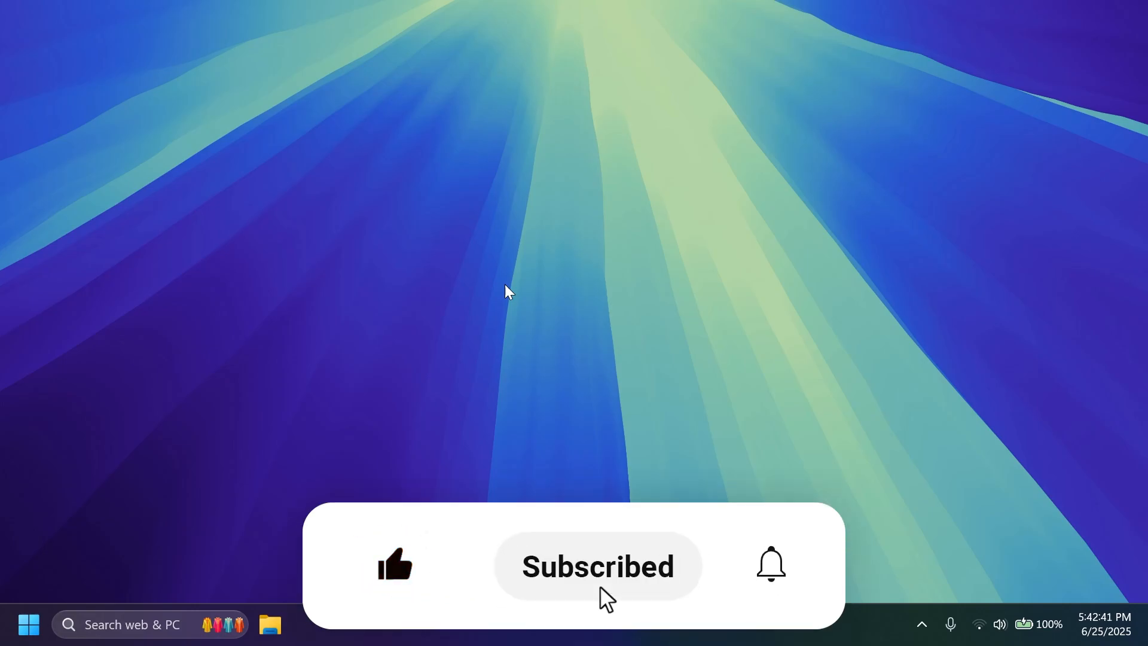